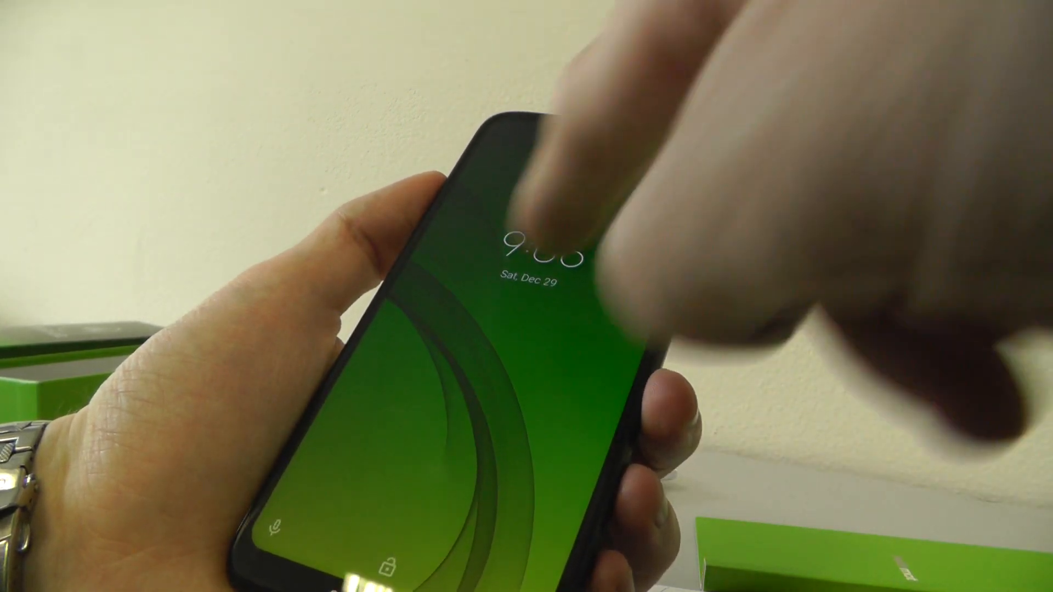
Step: Unlock the Motorola phone from the lock screen to reach the Android home screen
{"action": "left_click", "coordinate": [544, 234]}
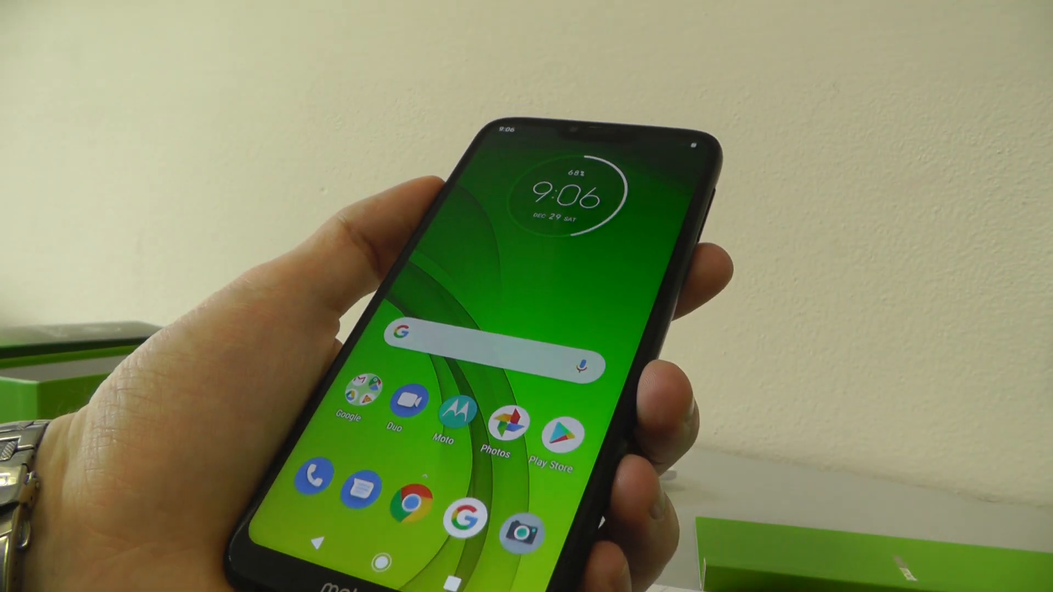